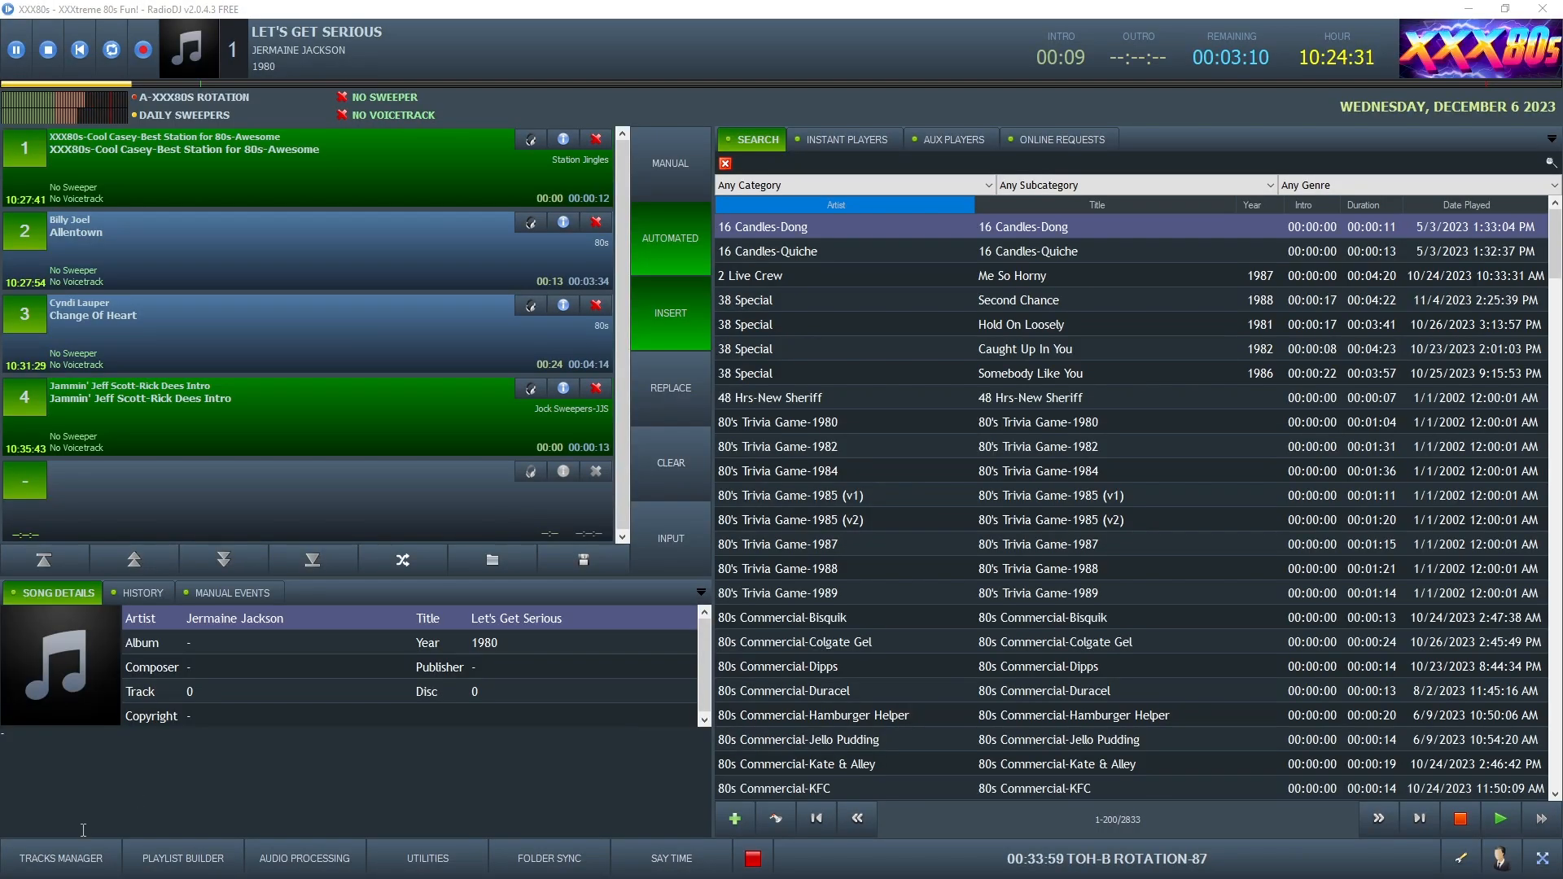
mouse_move(61, 858)
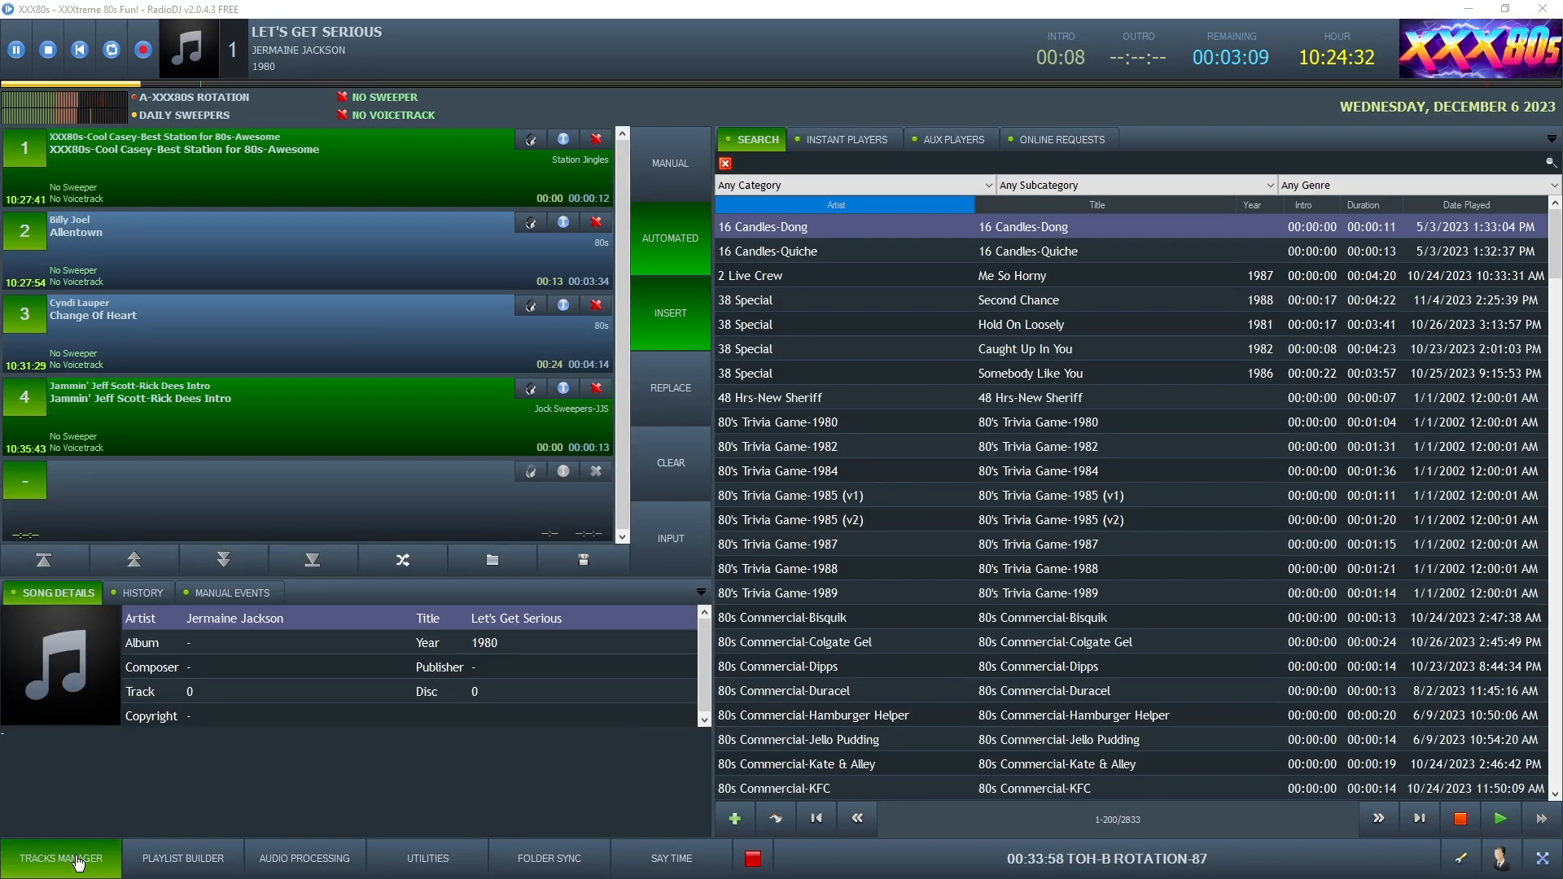
Open RadioDJ's Tracks Manager from the bottom toolbar to view the music library
click(59, 858)
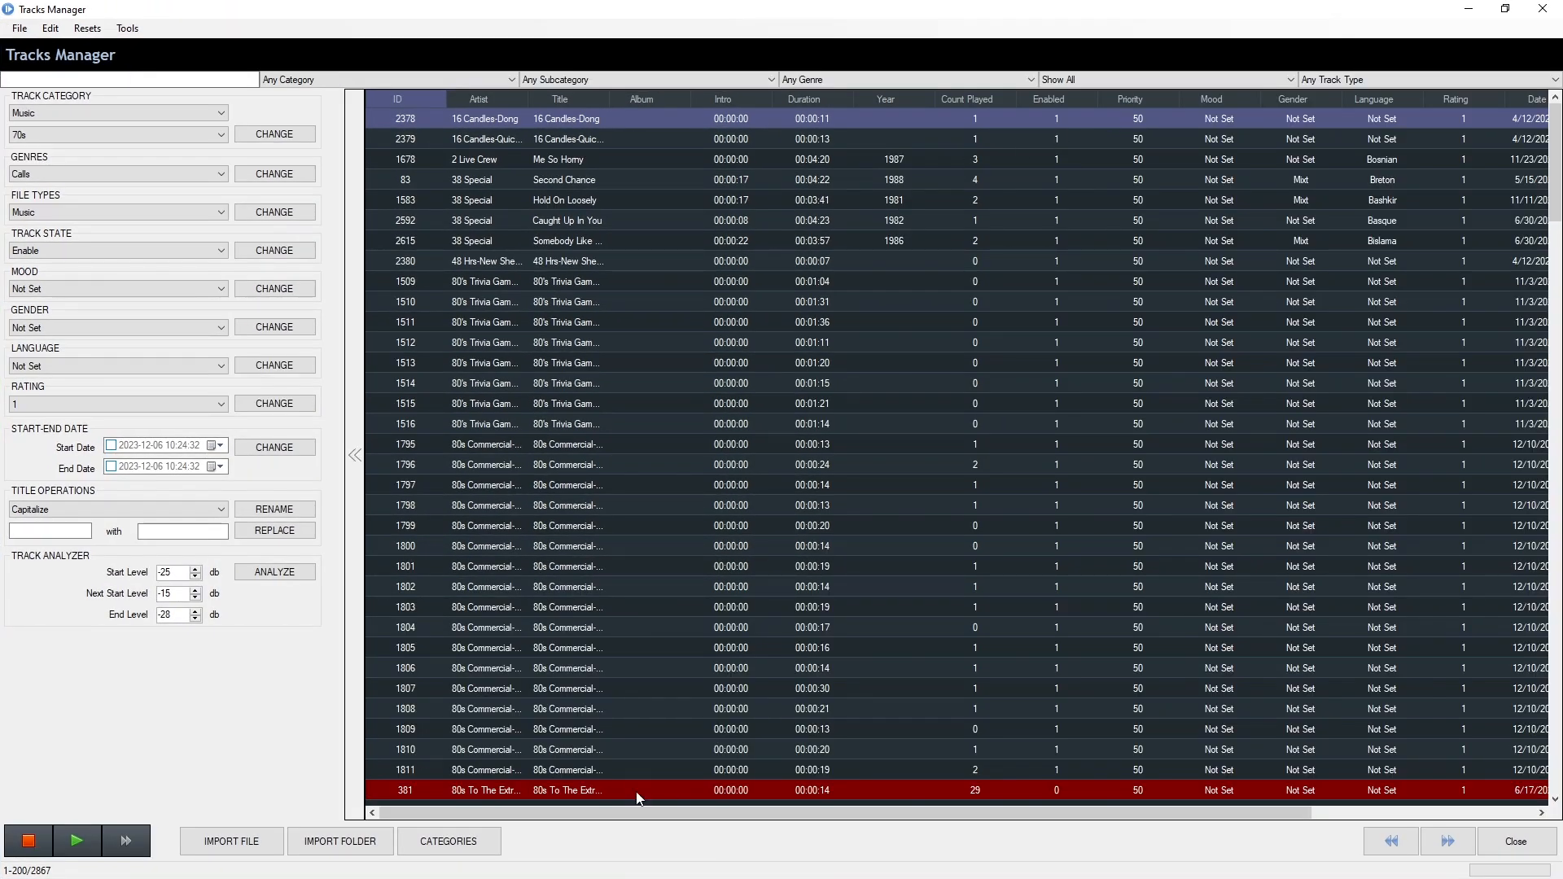
Launch the Track Import dialog from Tracks Manager's Import File button
click(231, 840)
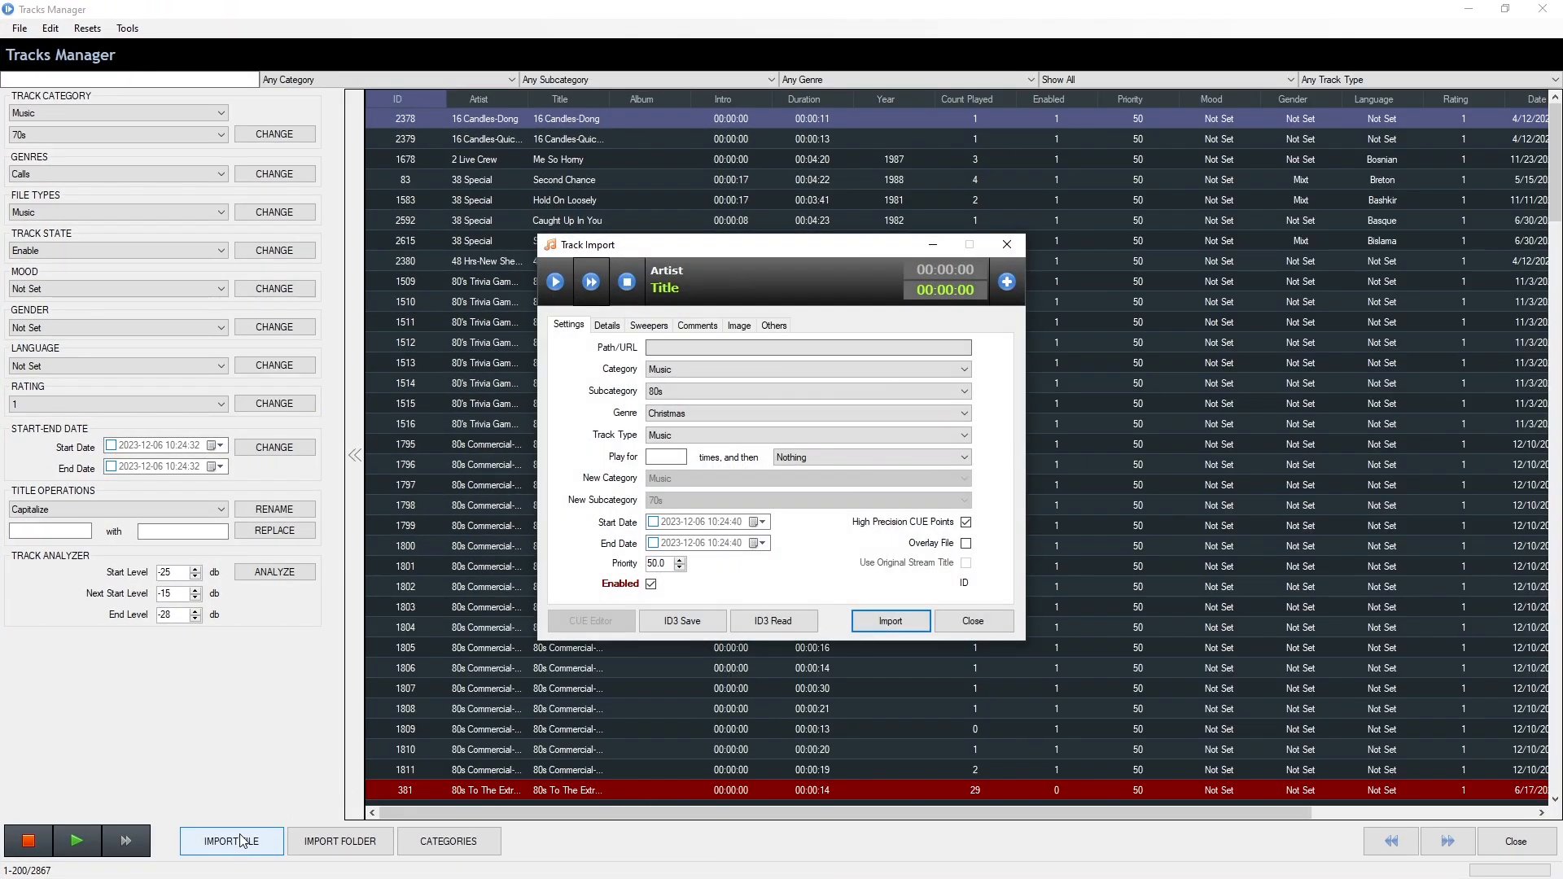